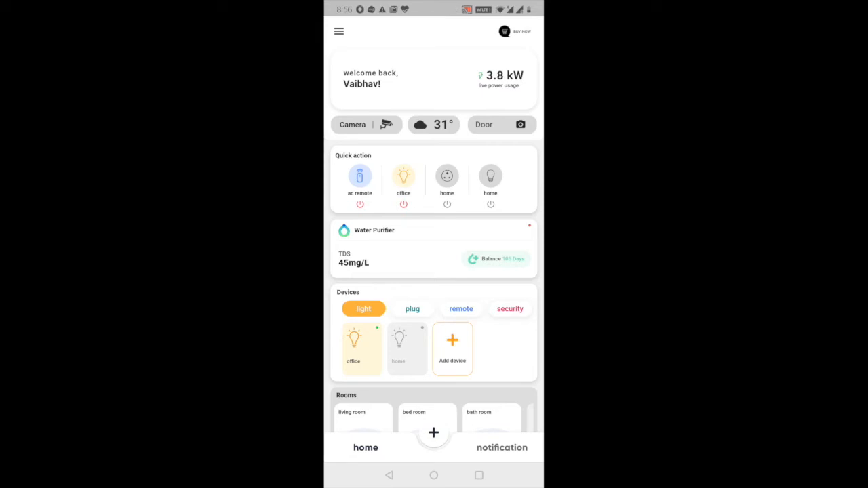
Filter the device list to remotes and open the 'ac remote' card showing 24°.
click(462, 309)
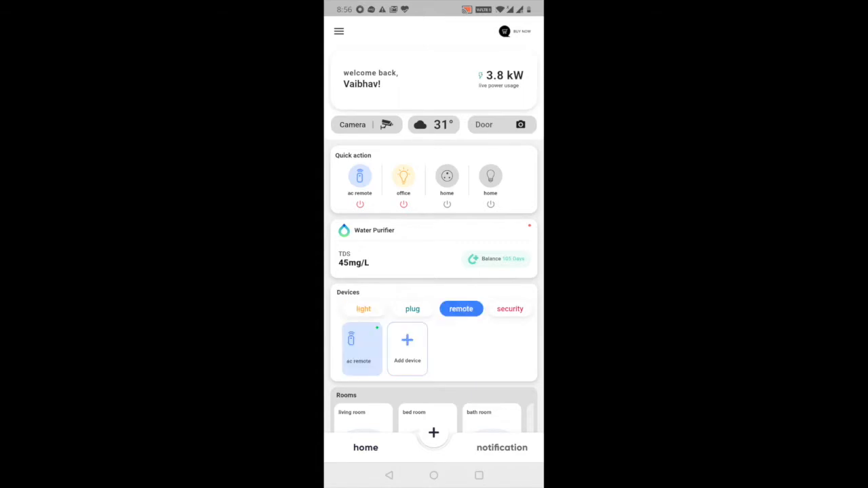
click(361, 347)
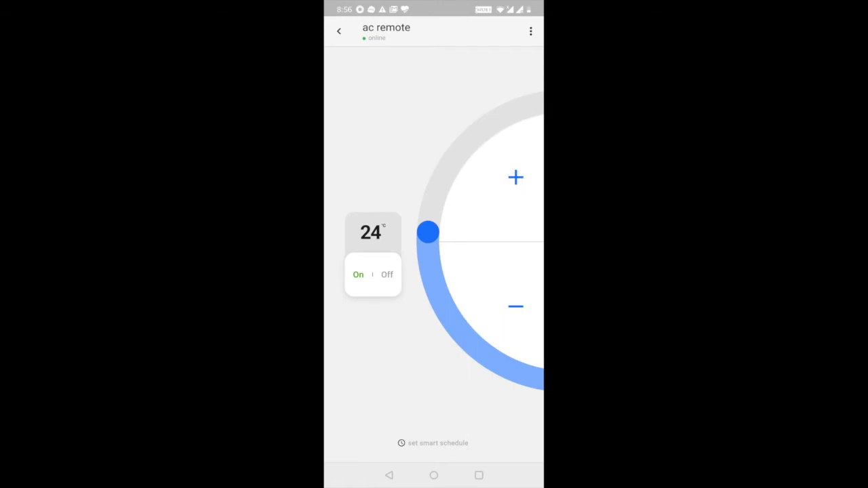
Switch the AC off, then back on again.
click(387, 274)
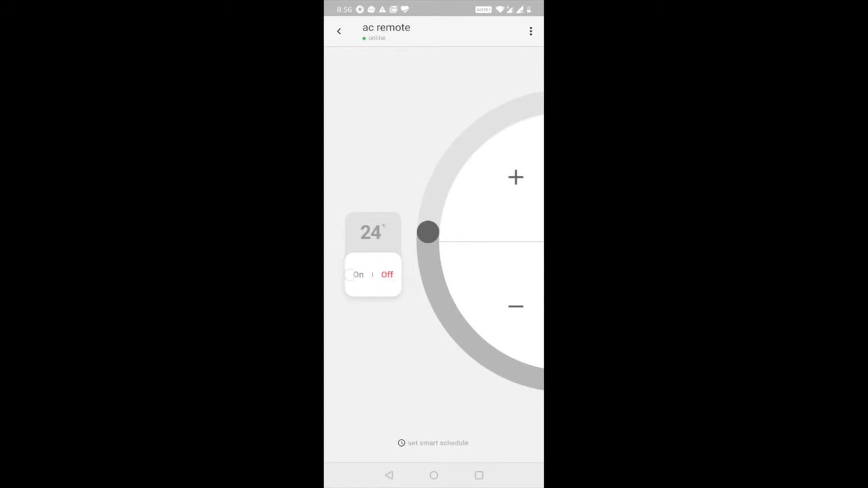
click(359, 274)
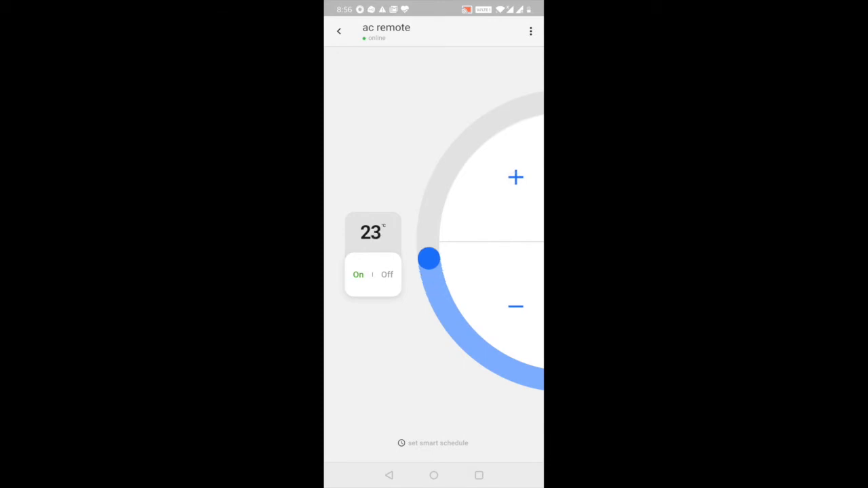
Raise the AC temperature to 24° then 25° and open its empty smart schedule list.
drag(429, 258, 429, 234)
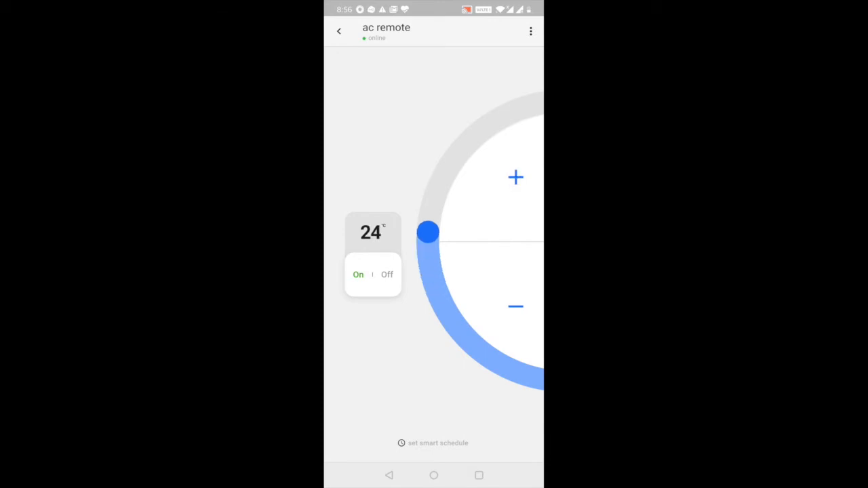
drag(429, 233, 432, 206)
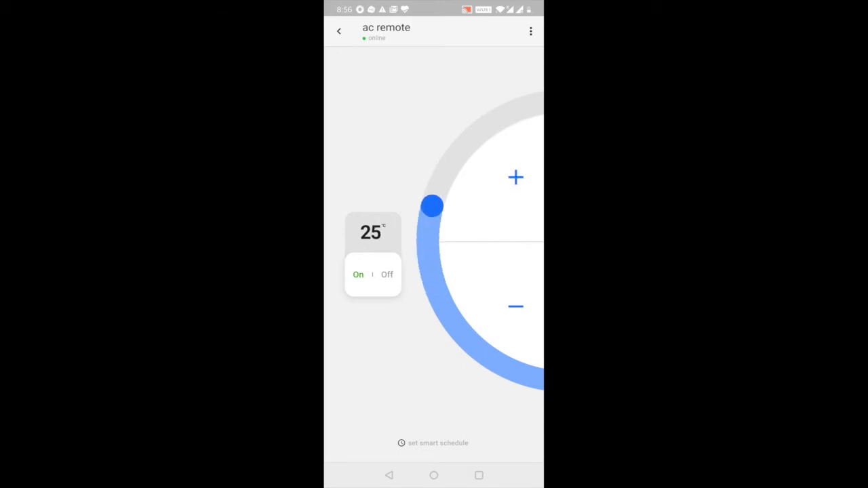
click(434, 442)
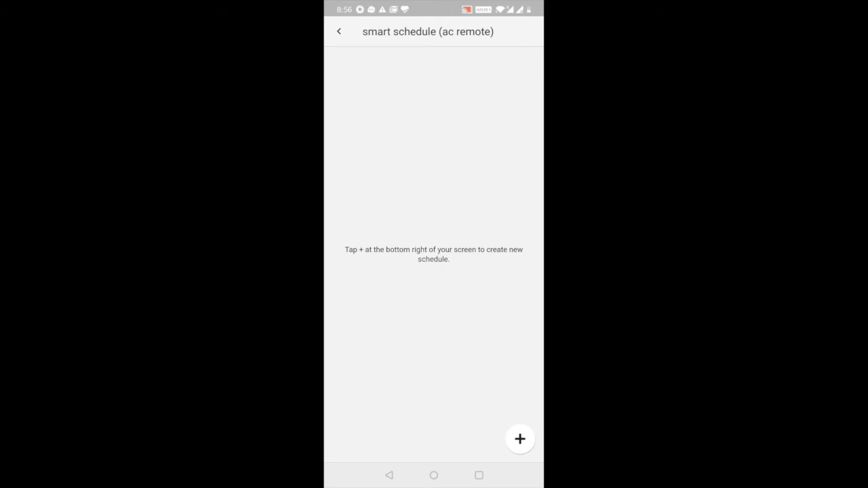
Create a 06:57 AM schedule repeating Tuesday that switches the AC on at 19° and save it.
click(519, 439)
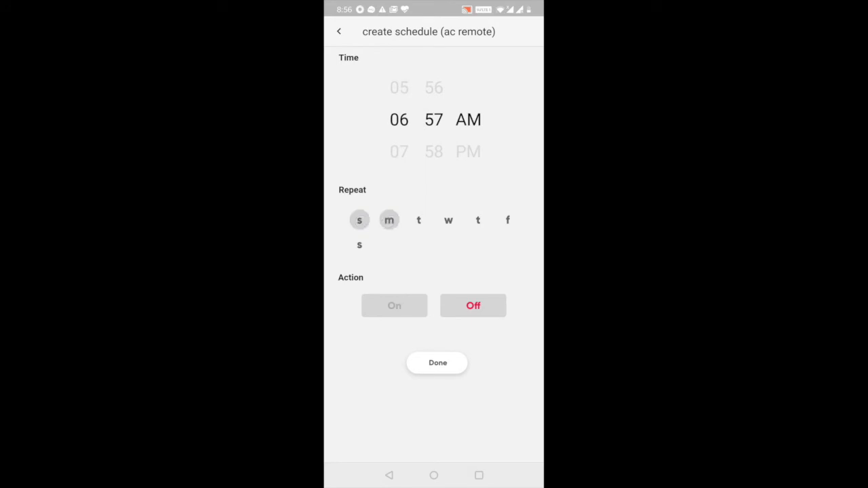
click(418, 220)
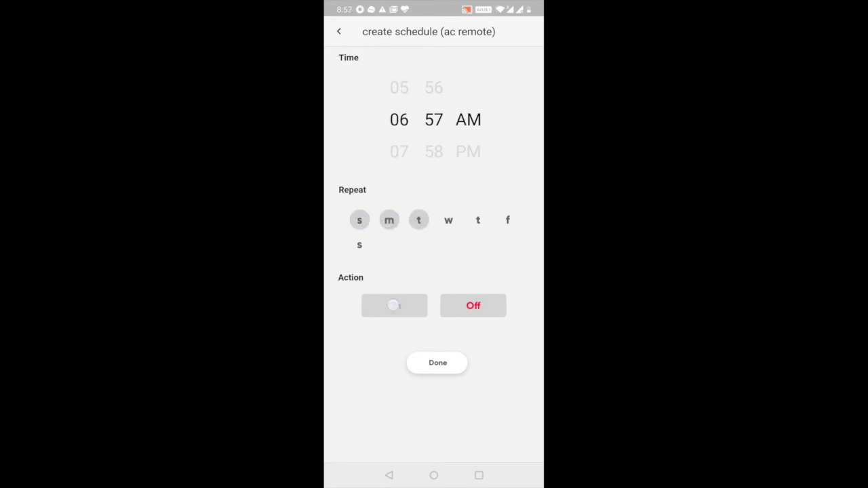
click(395, 306)
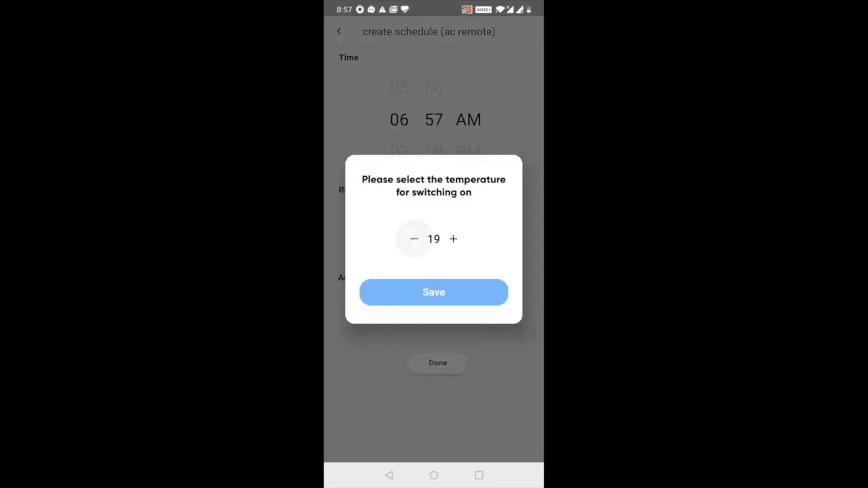
click(434, 292)
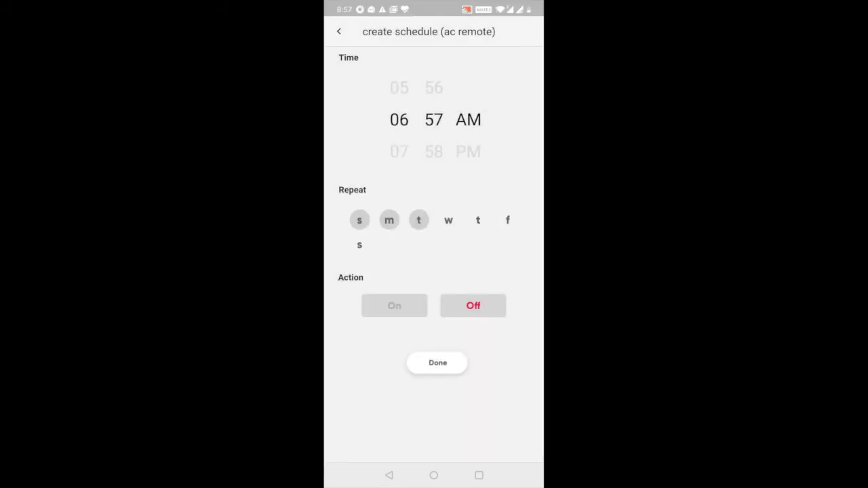
click(393, 306)
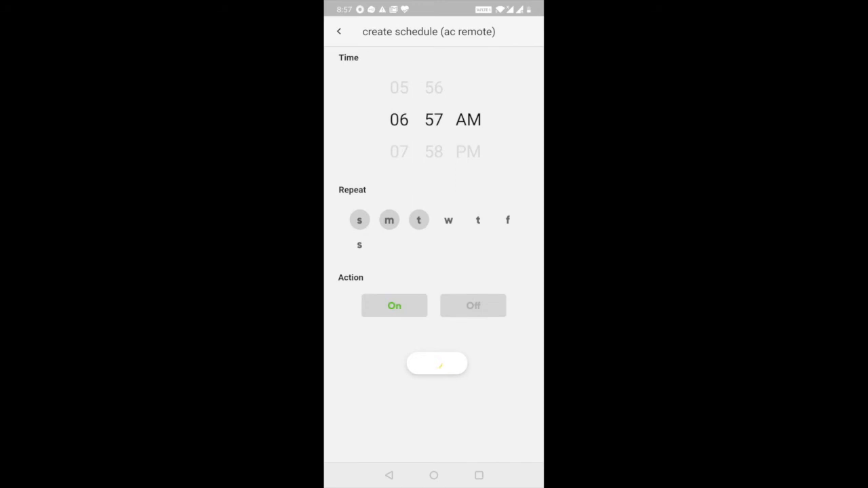
click(436, 363)
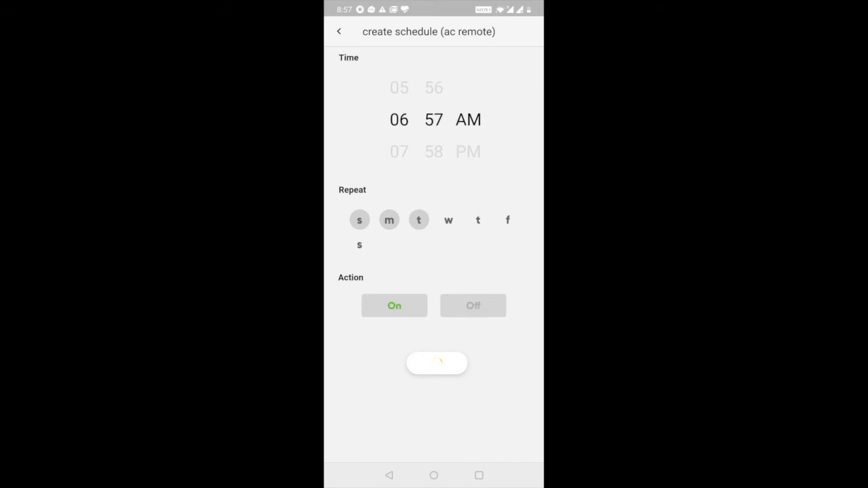
click(437, 363)
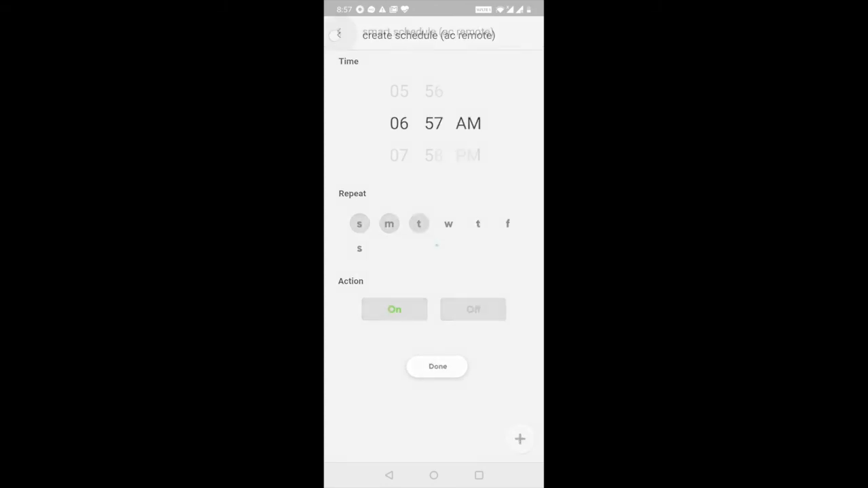
click(437, 367)
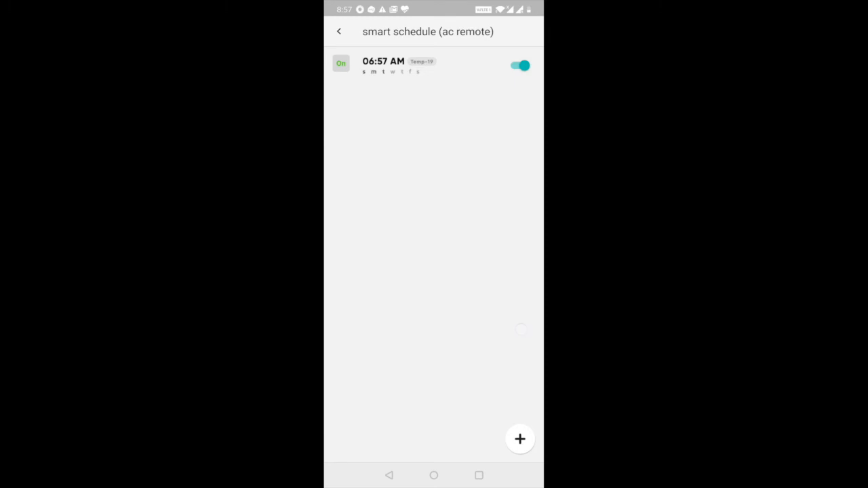
Return to the AC remote controls and bring up the device's options list.
click(339, 31)
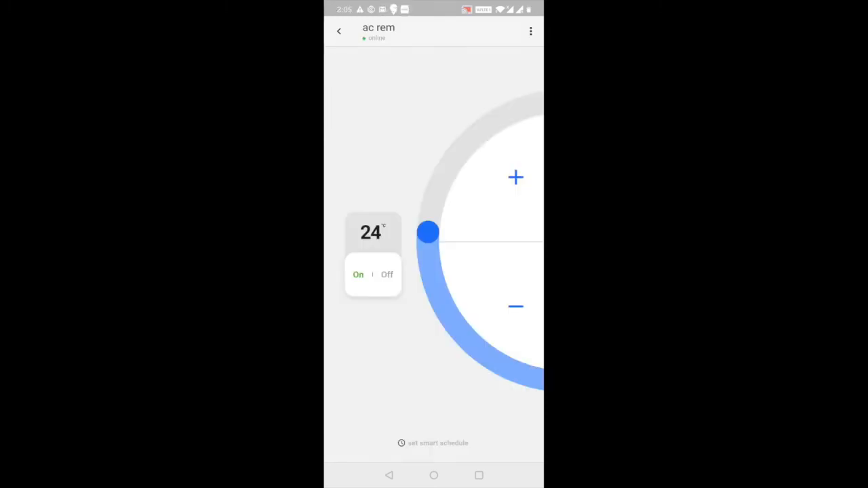
click(532, 29)
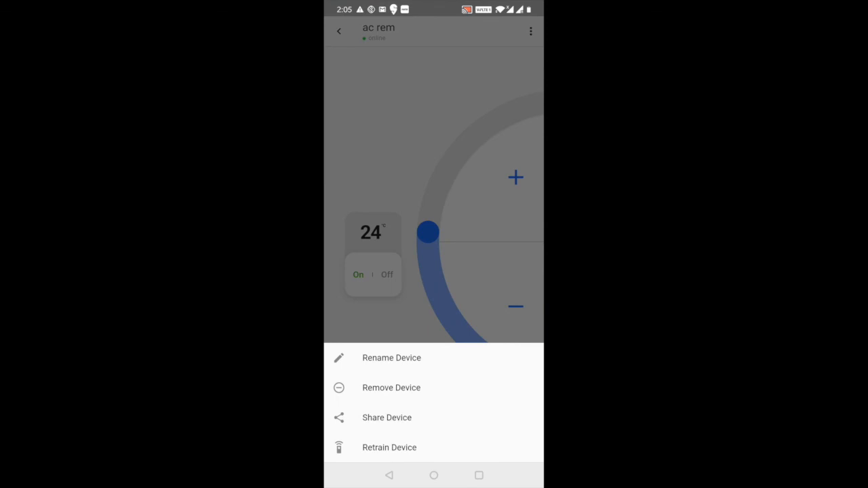